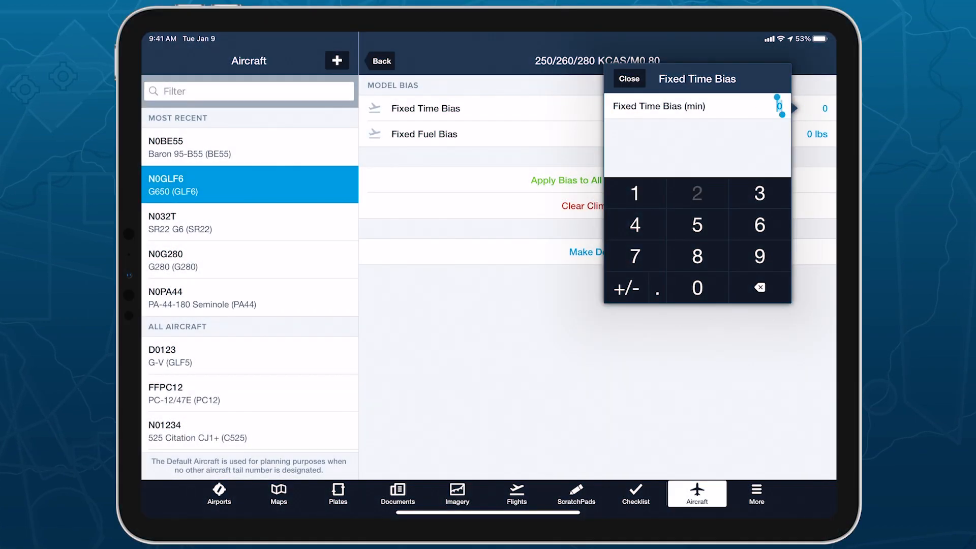
- Give the 250/260/280 KCAS/M0.80 climb profile a 2.5-minute time bias and 700-lb fuel bias, then return to Maps
left_click(697, 193)
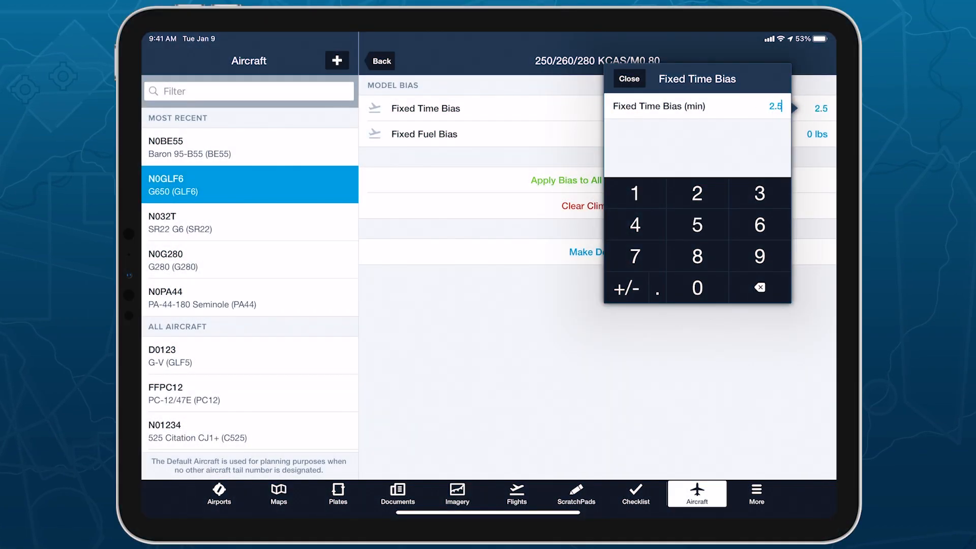
left_click(628, 79)
type("700")
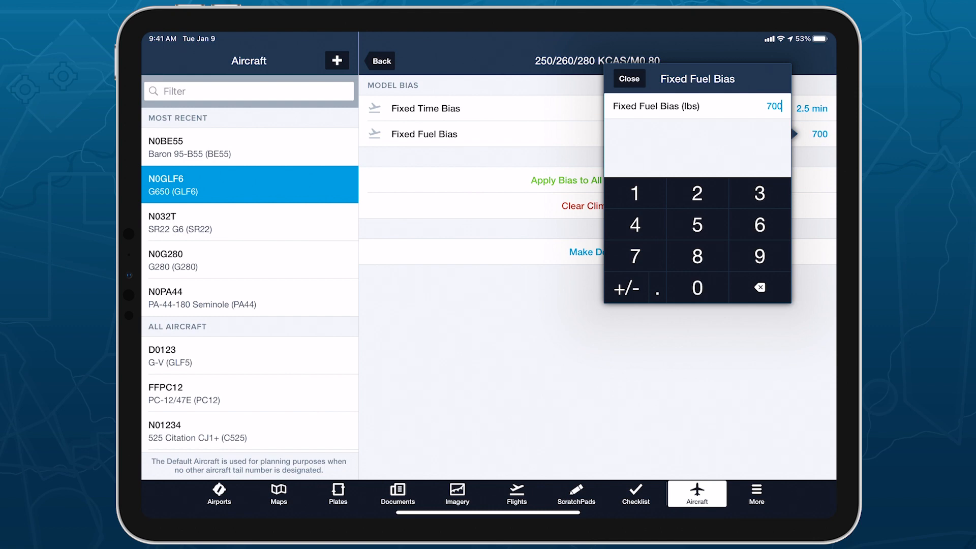
left_click(629, 79)
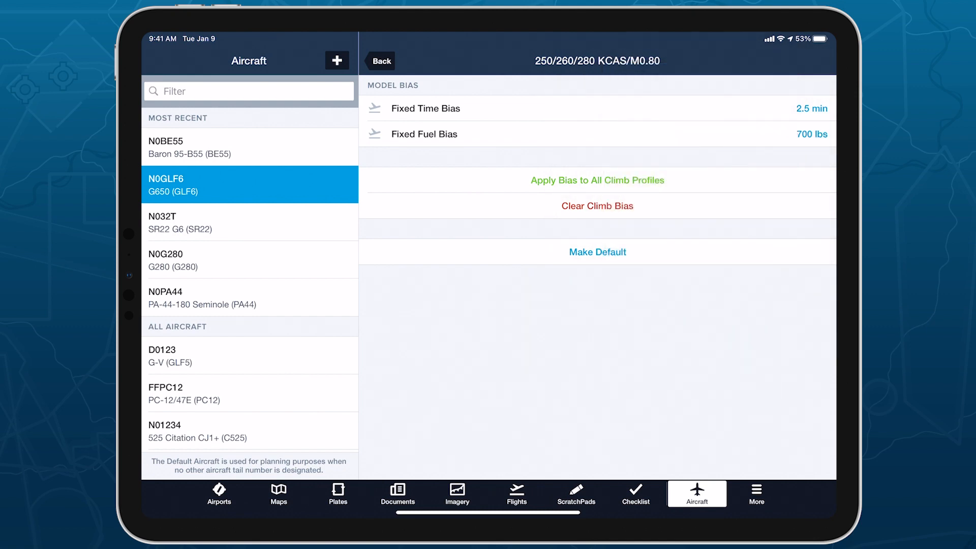
left_click(378, 61)
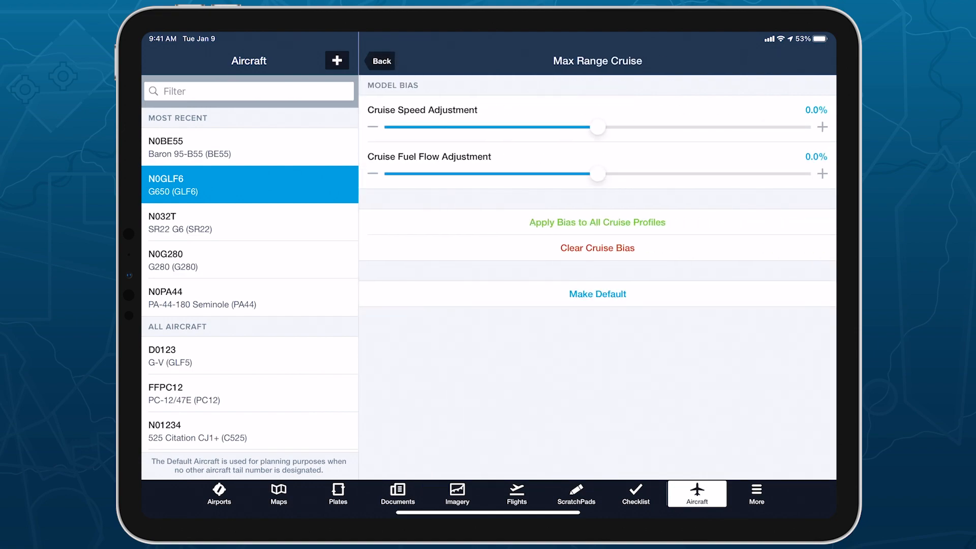
left_click(278, 494)
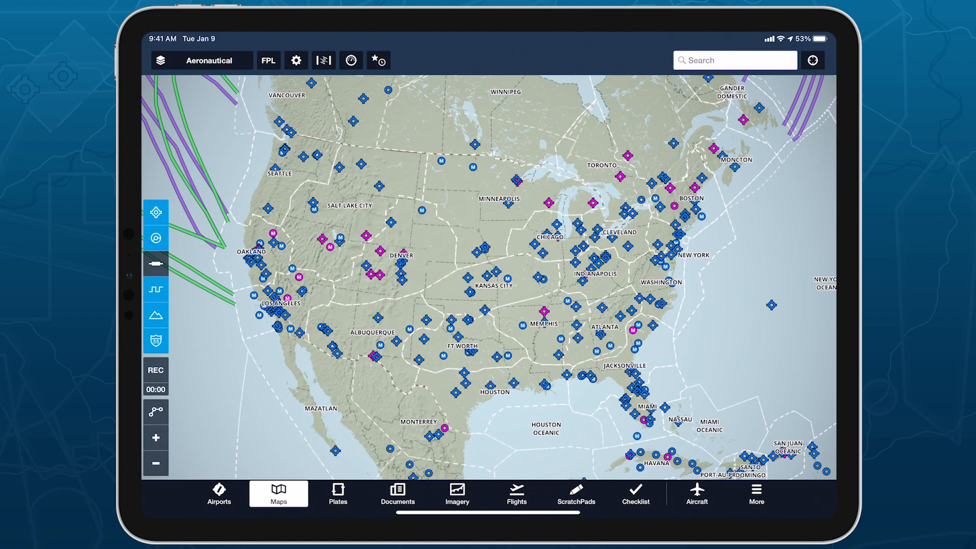
- Go from Aircraft to the G650's Performance Profiles and scroll to the 250/260/280 KCAS/M0.80 climb profile
left_click(696, 494)
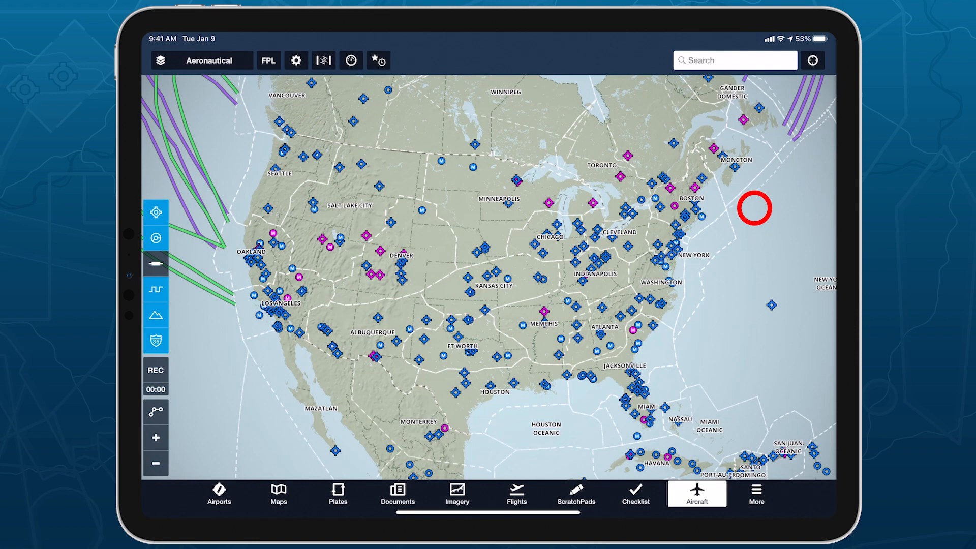
left_click(696, 494)
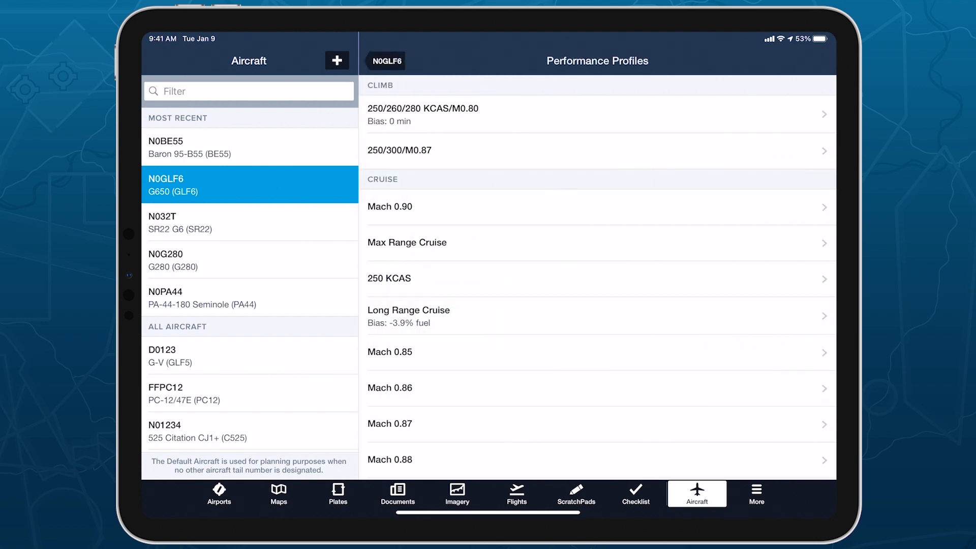
scroll("down", 3)
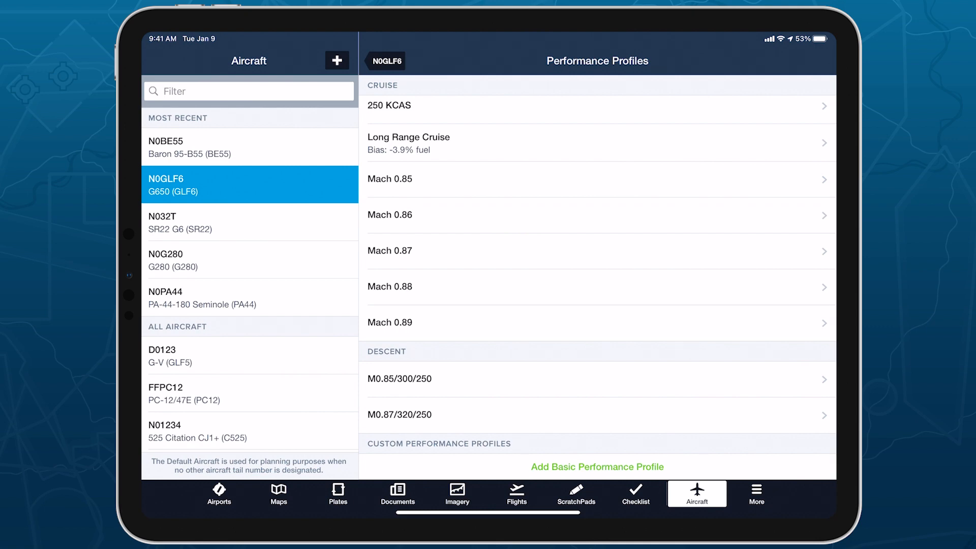
scroll("down", 3)
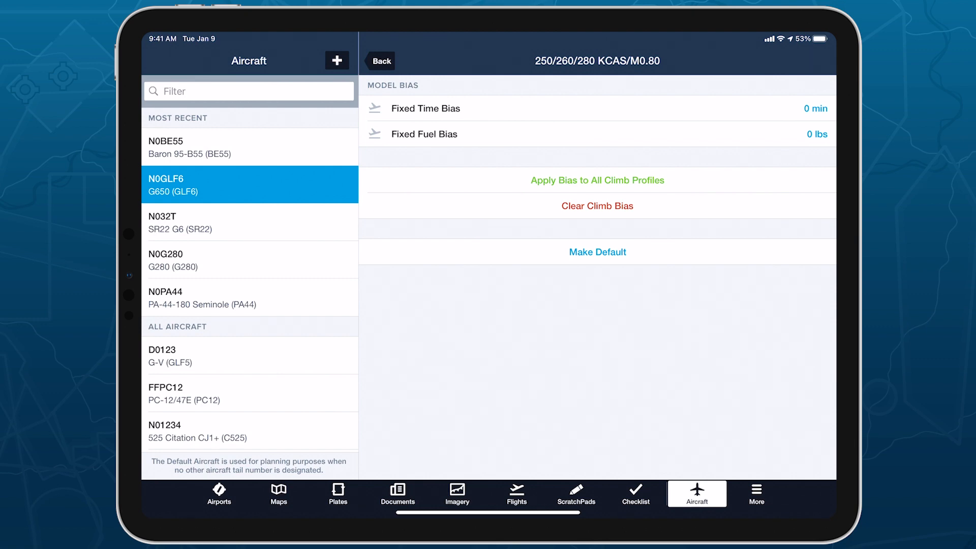
- Set the climb profile's Fixed Time Bias to 2.5 minutes
left_click(814, 109)
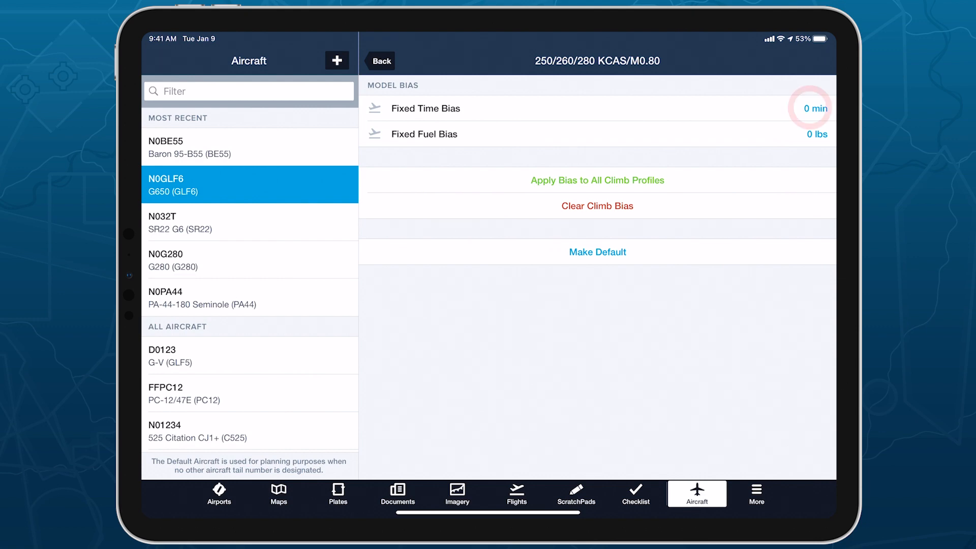
left_click(813, 109)
type("2.5")
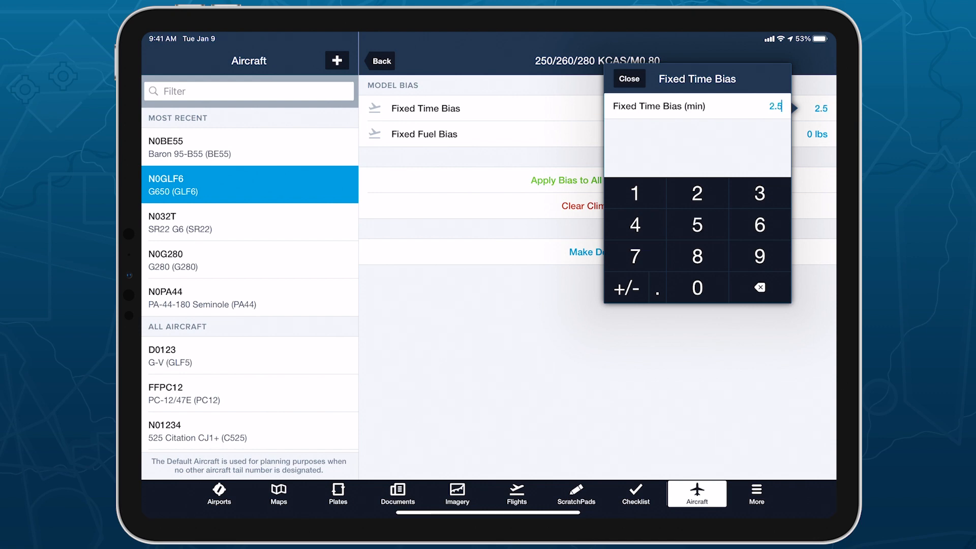
left_click(628, 78)
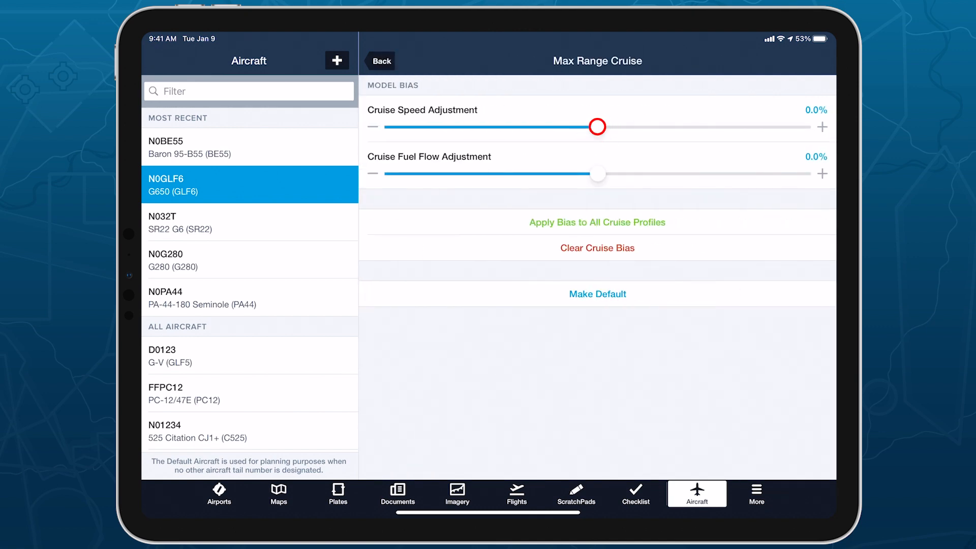
- Set cruise speed adjustment 1.5% and fuel flow 0.5%, apply to all cruise profiles, then go to Flights
left_click_drag(596, 126, 613, 126)
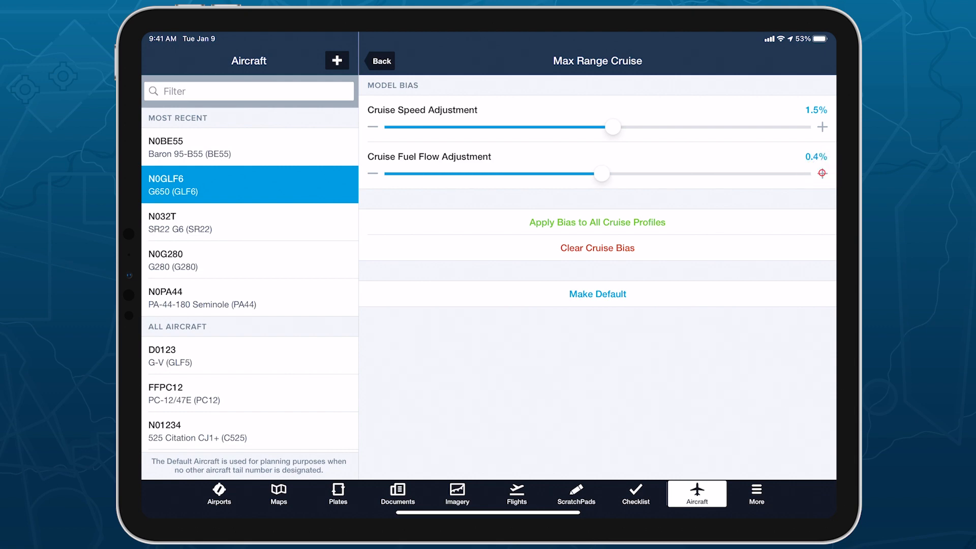
left_click(822, 173)
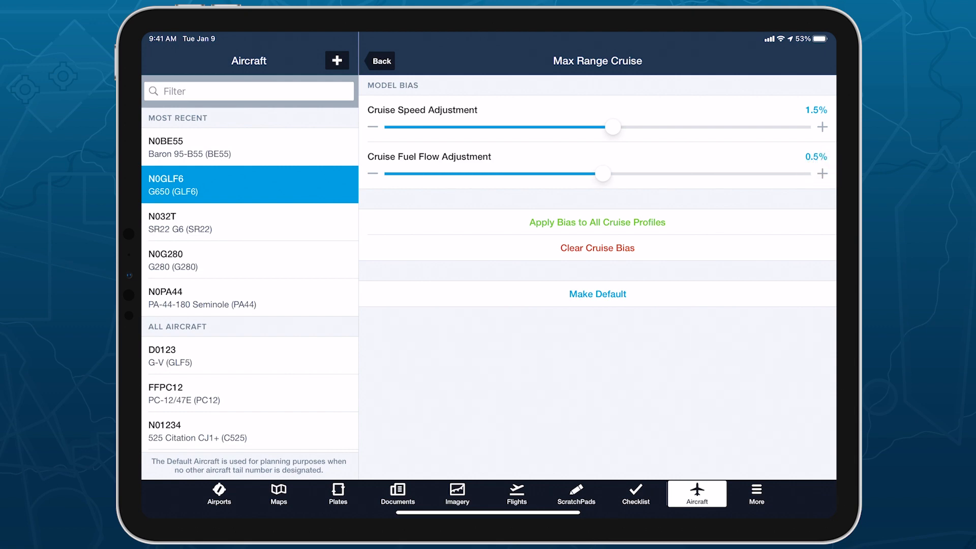
left_click(597, 223)
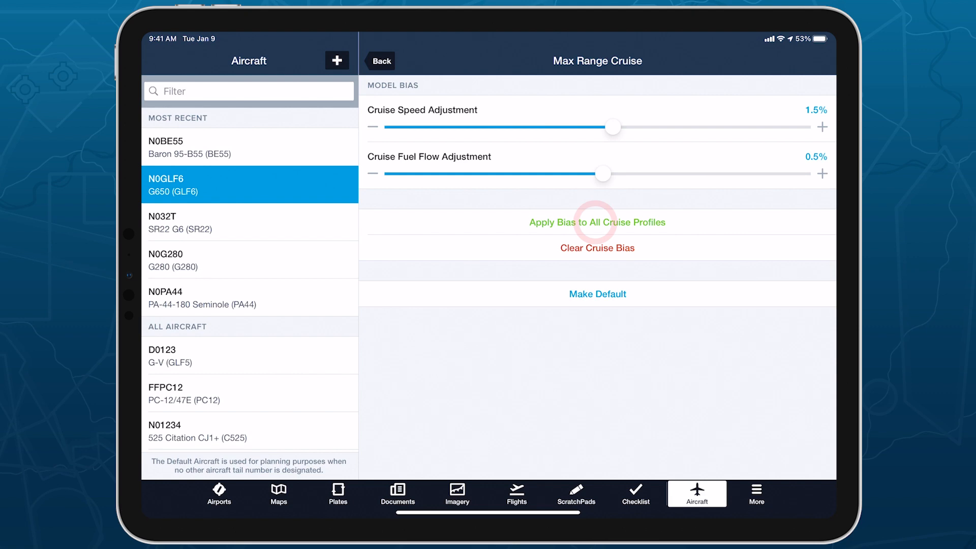
left_click(597, 223)
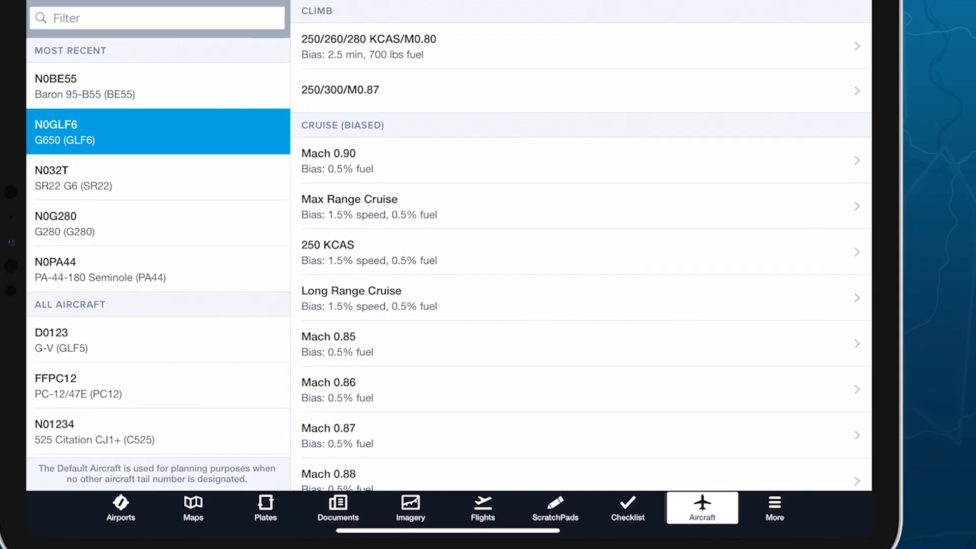
left_click(482, 503)
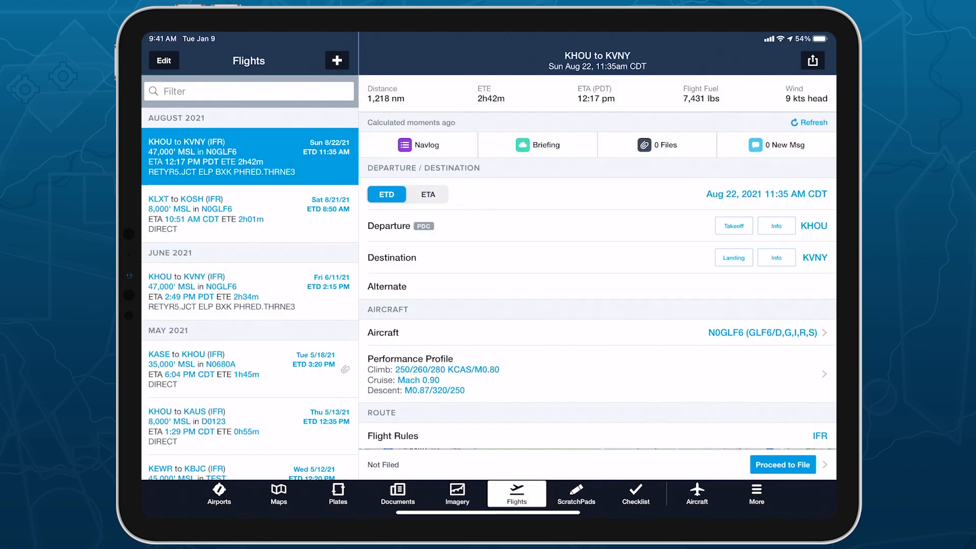